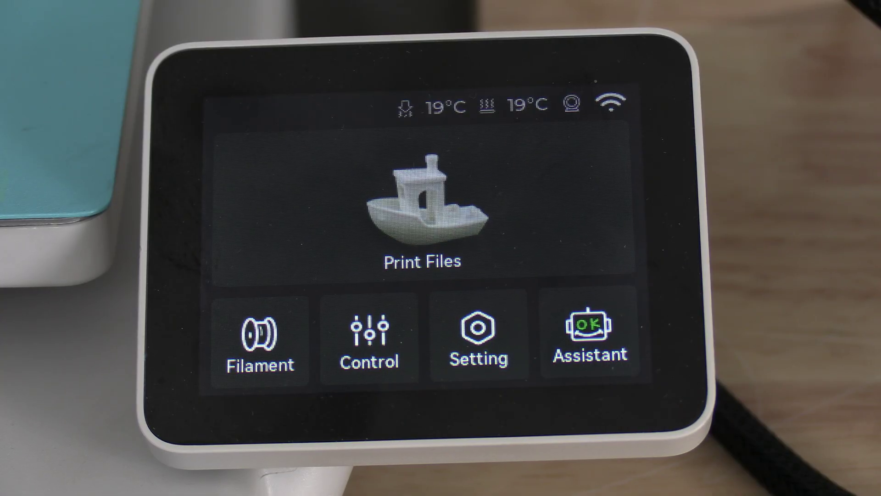
# View AMS-A's four PLA slots, then page to the empty HT-A unit at 29% humidity.
pyautogui.click(261, 340)
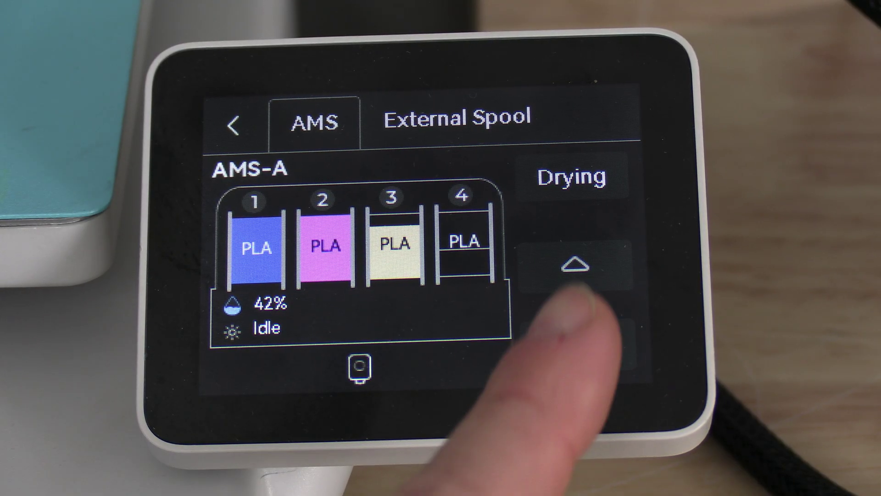
pyautogui.click(572, 263)
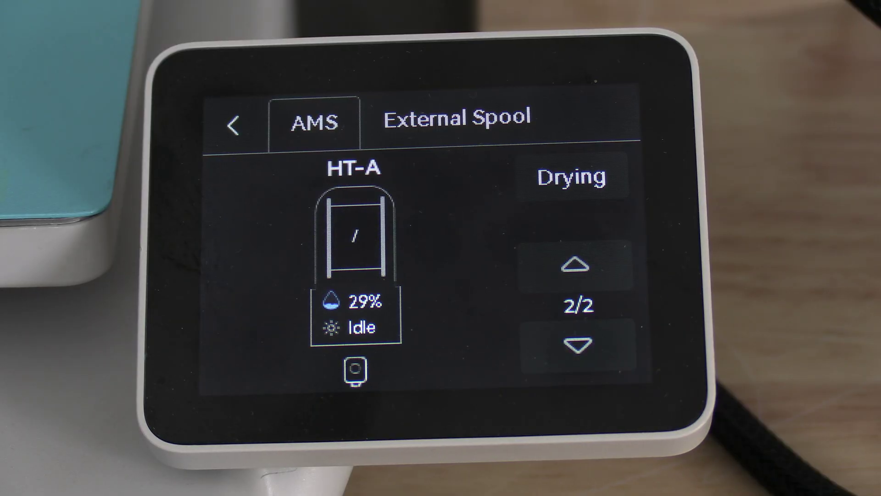